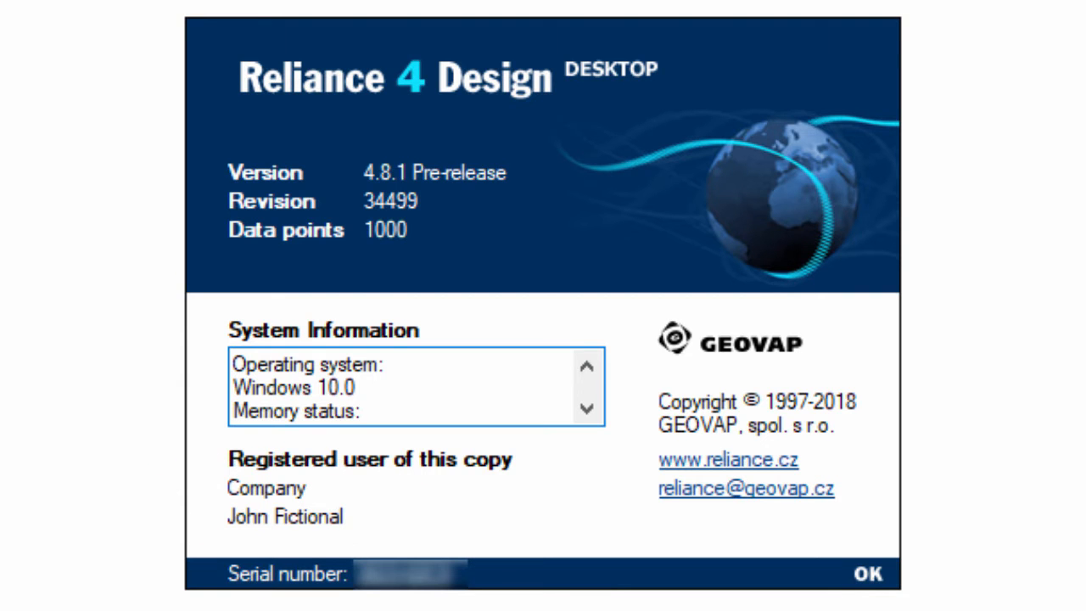
Dismiss the About Reliance 4 Design dialog with OK, returning to the Windows desktop.
click(865, 574)
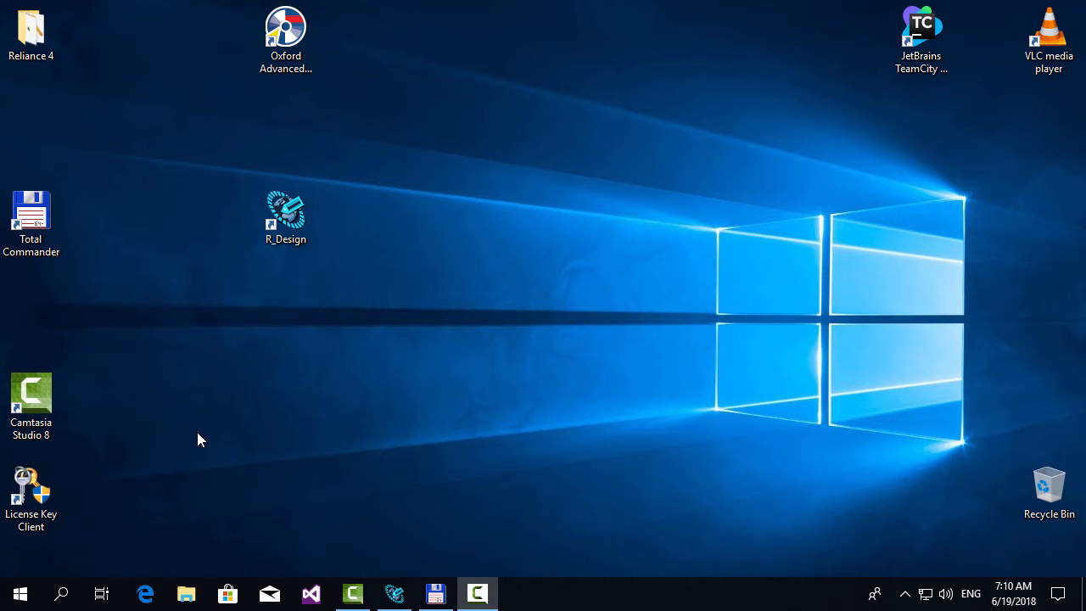
mouse_move(84, 543)
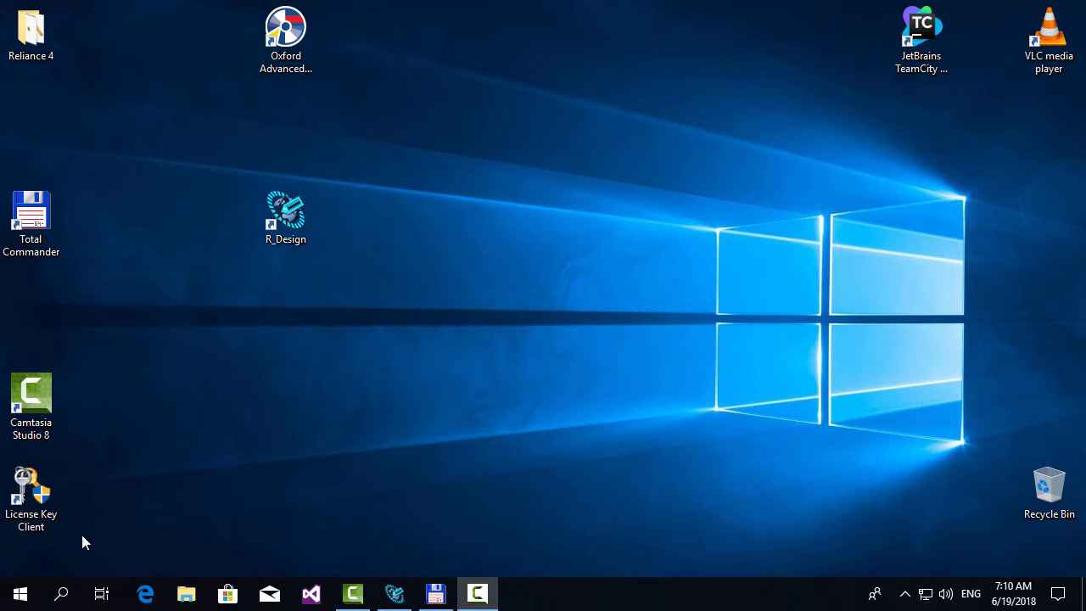
Launch the License Key Client shortcut and start Generate Registration File in the utility.
click(21, 594)
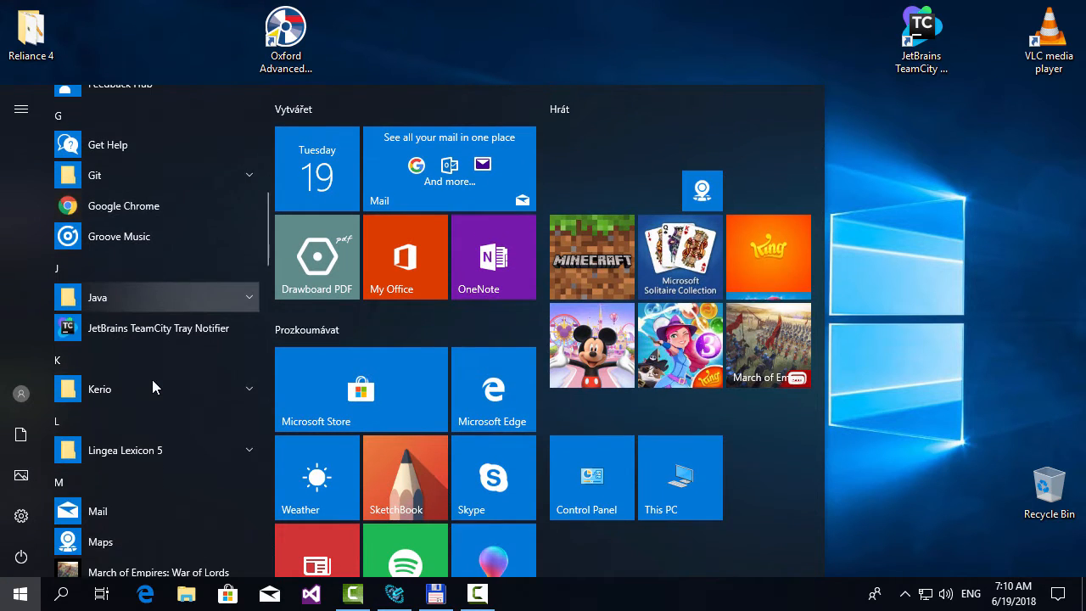
scroll(down, 3)
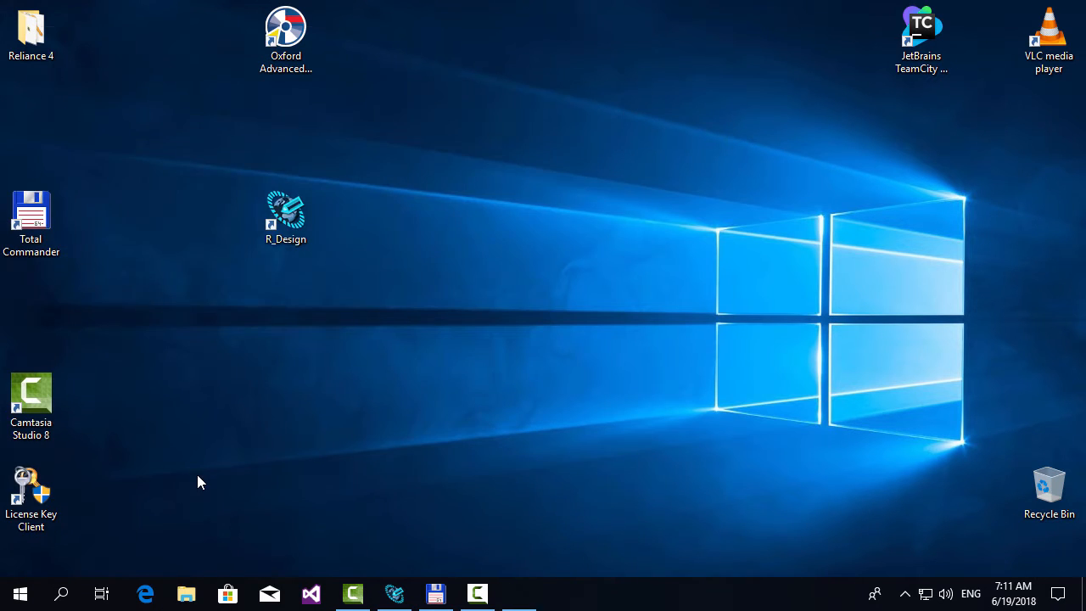
double_click(30, 496)
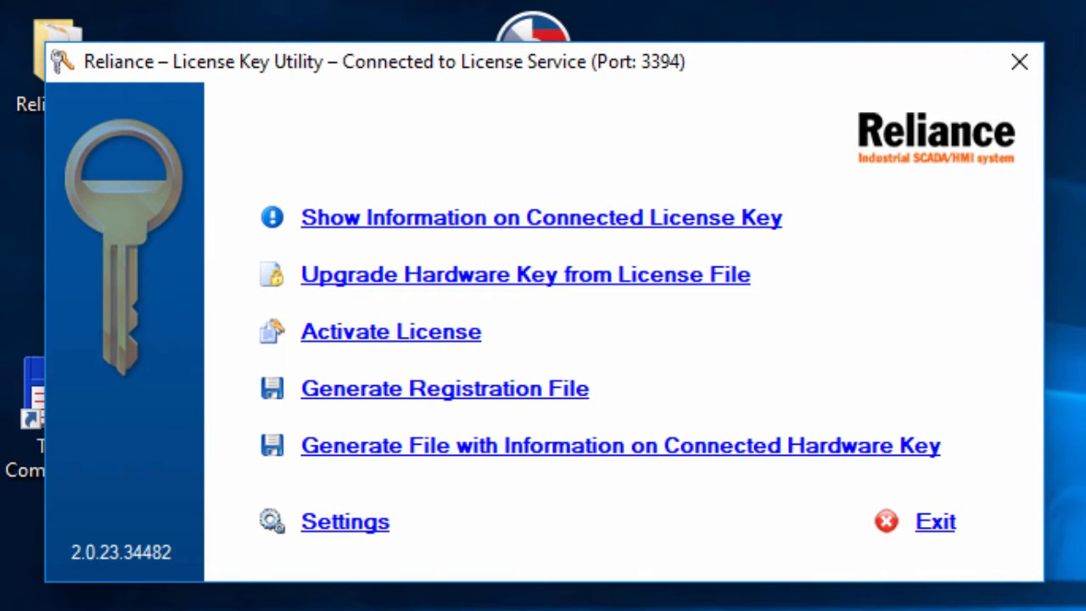
mouse_move(416, 398)
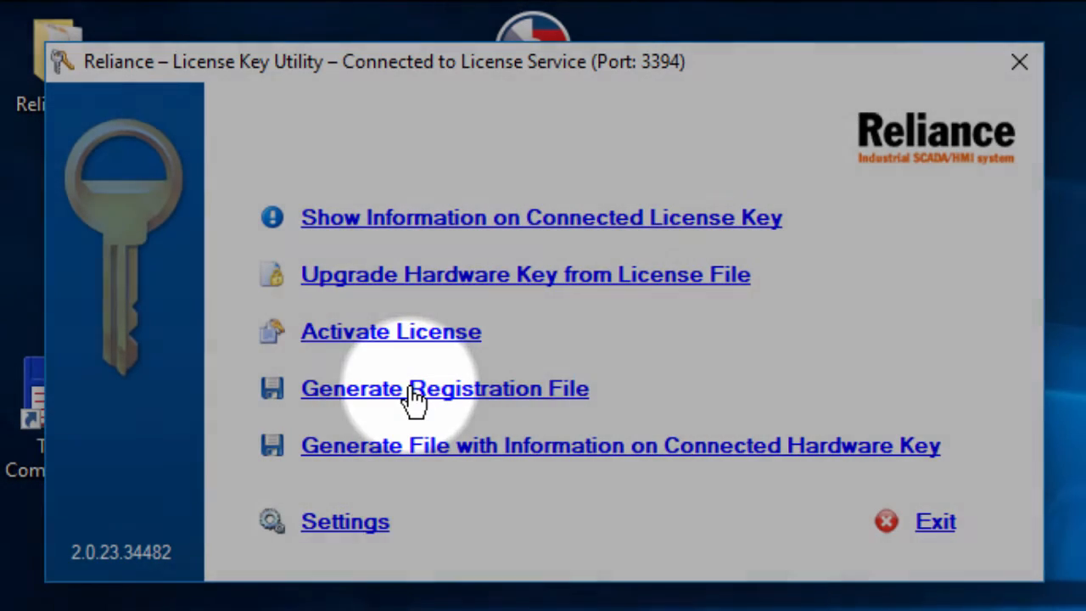
click(445, 387)
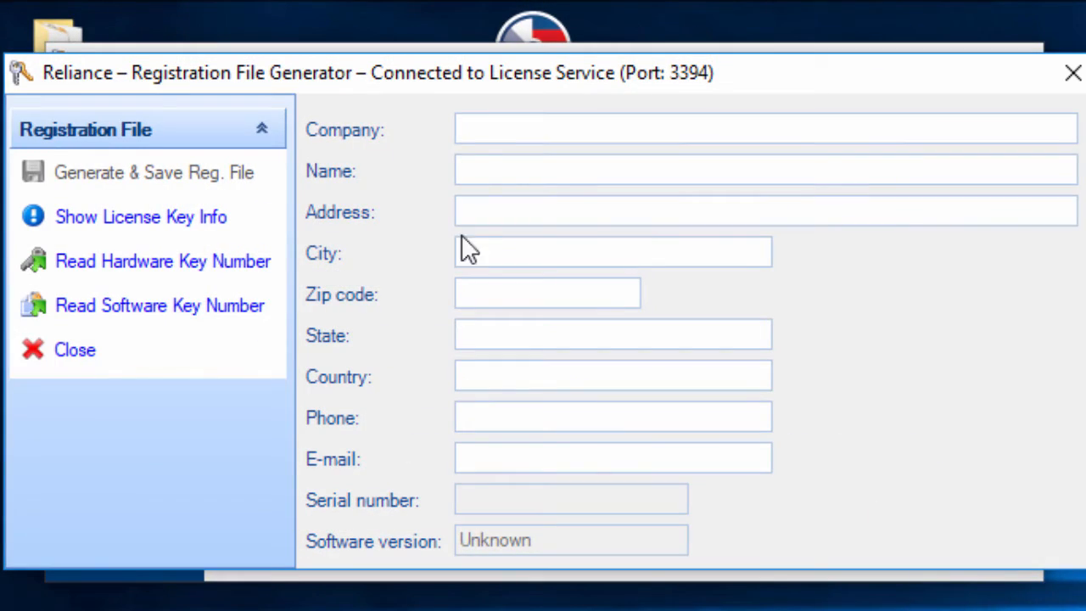
Enter 'Company' as the company and 'John Fictional' as the contact name.
click(764, 129)
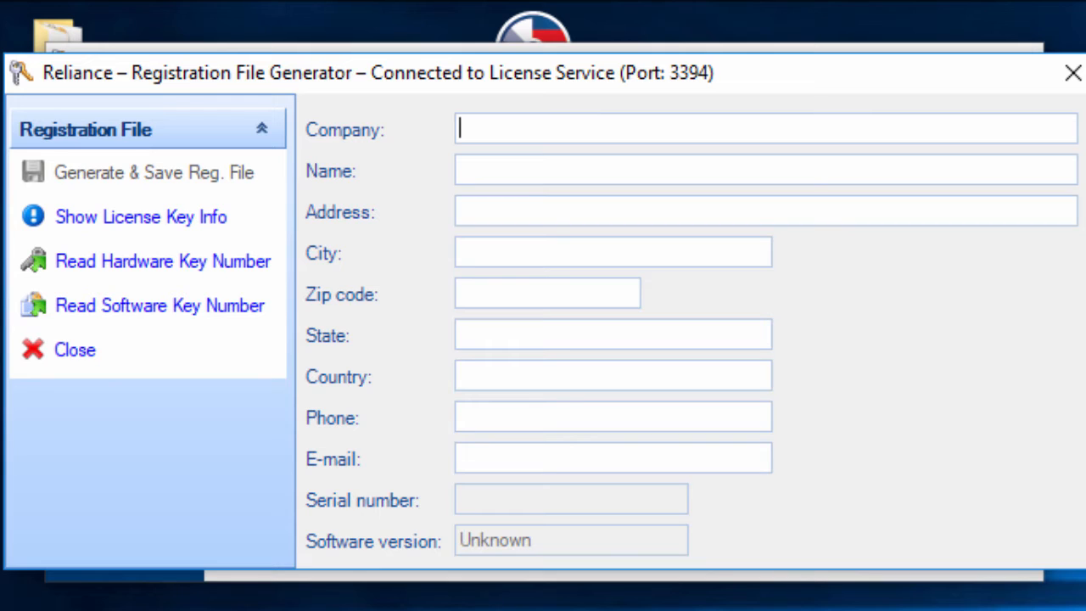
text(Compan)
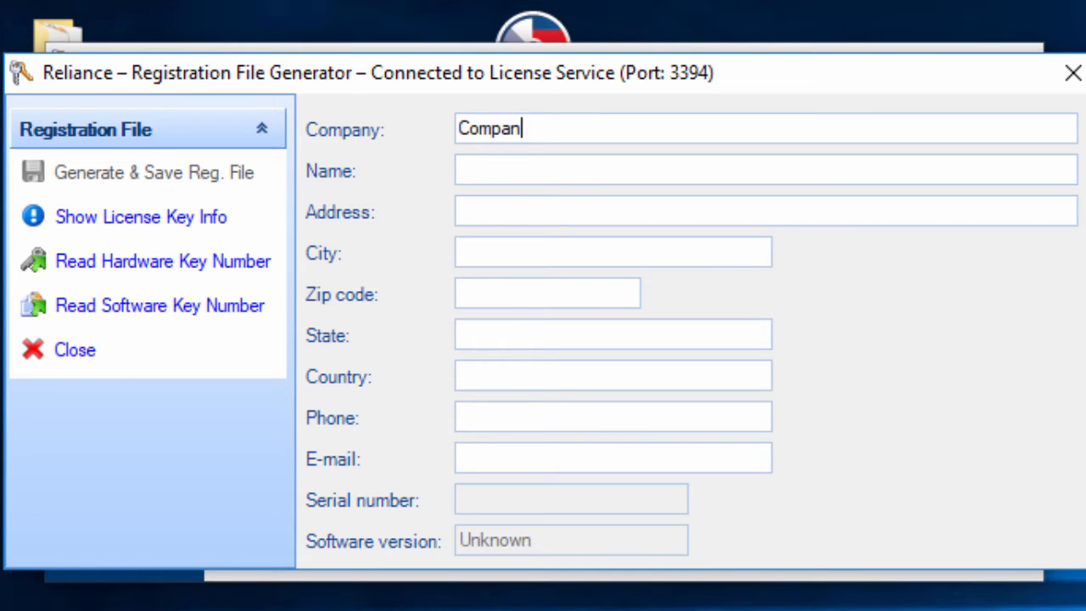
text(y)
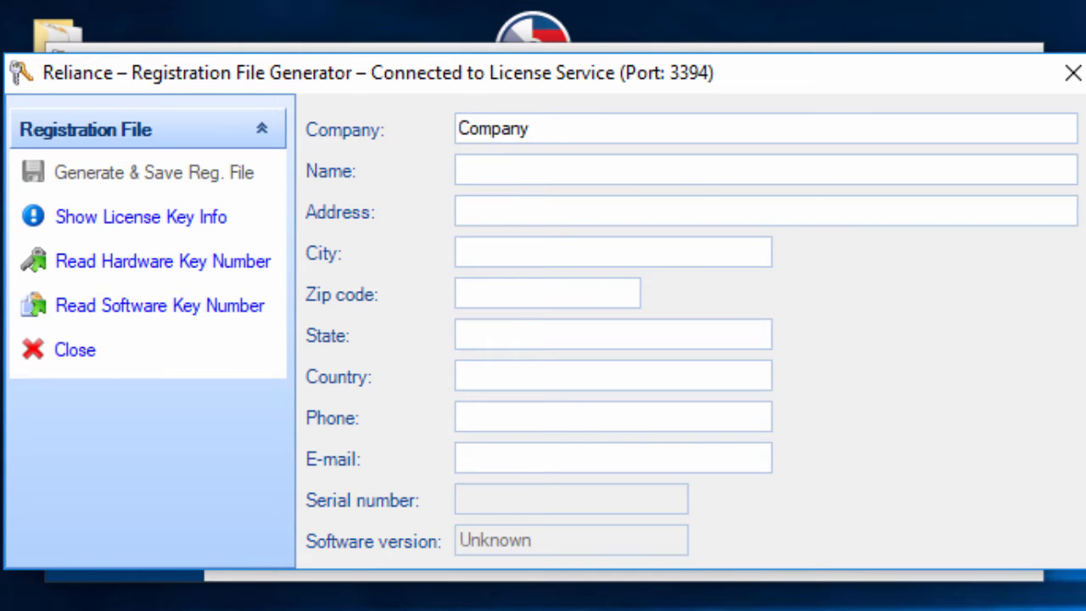
text(John F)
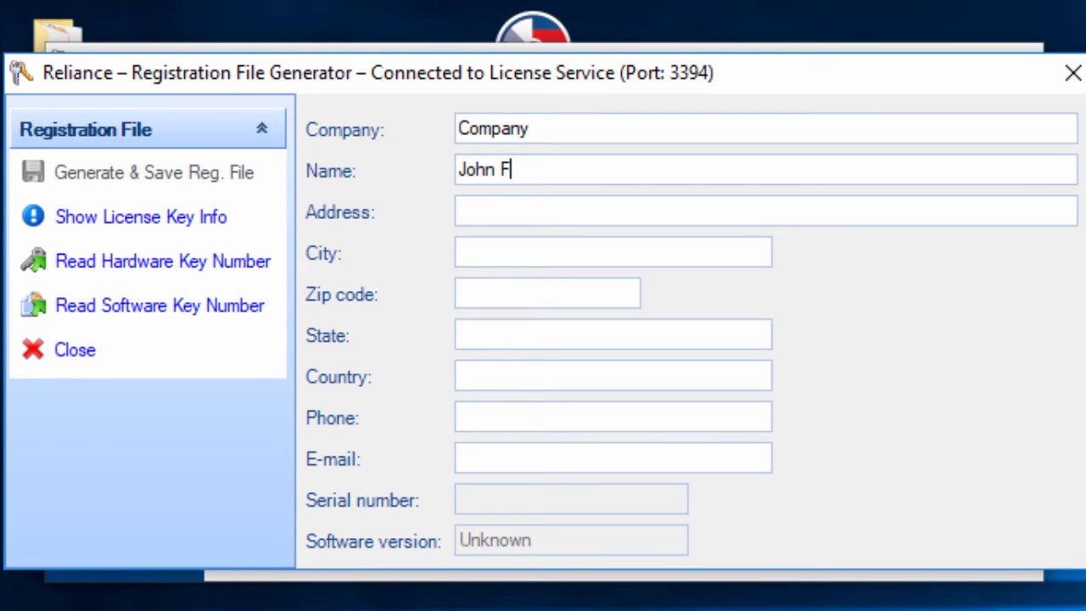
text(ictional)
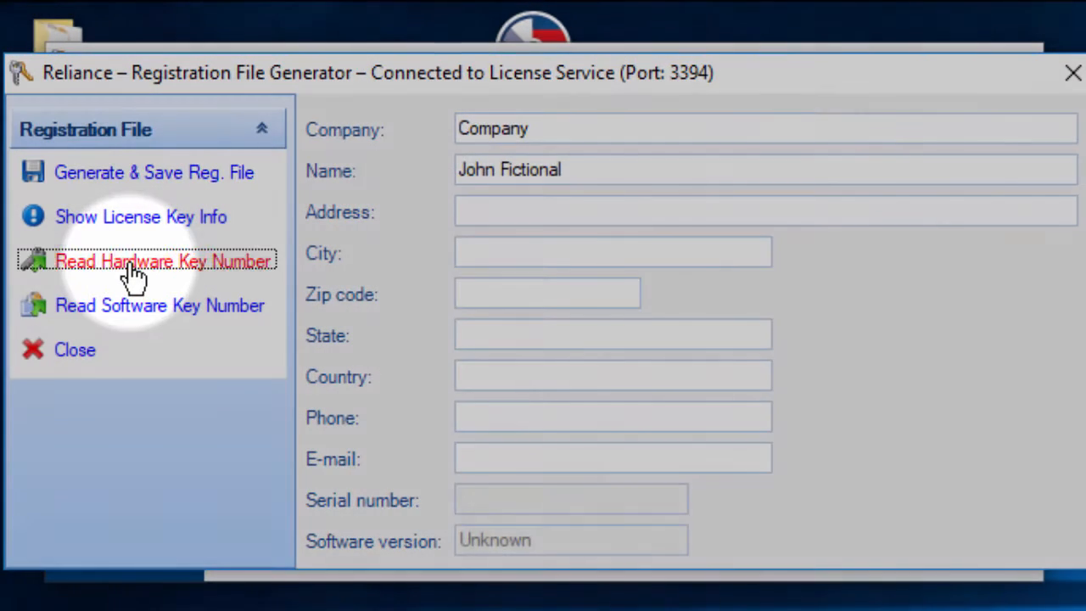
Read the hardware key serial number, then generate and save the registration file to the Desktop.
click(163, 261)
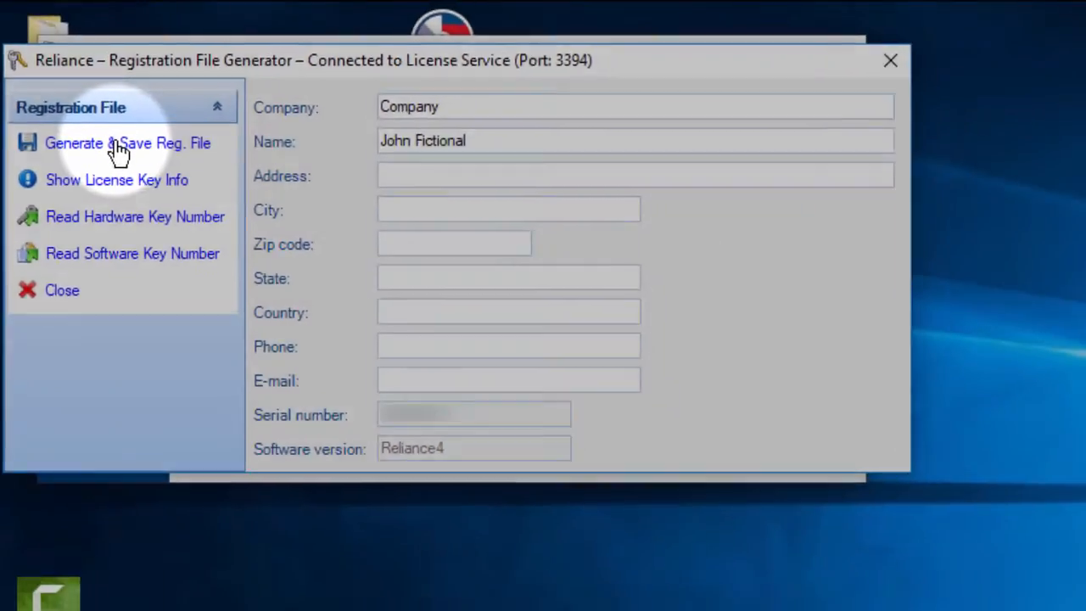
click(127, 143)
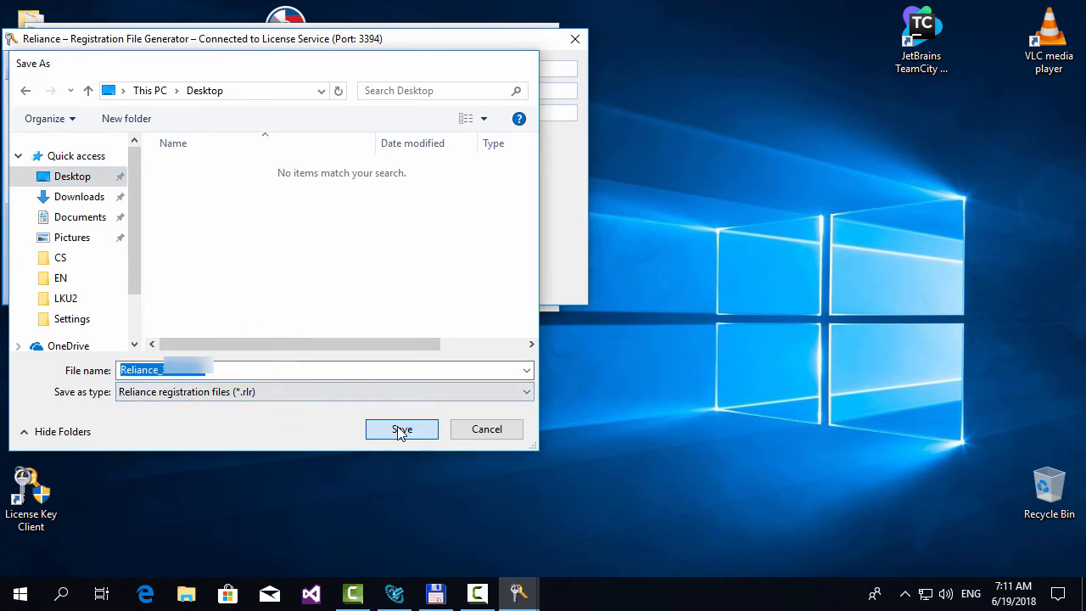
click(400, 428)
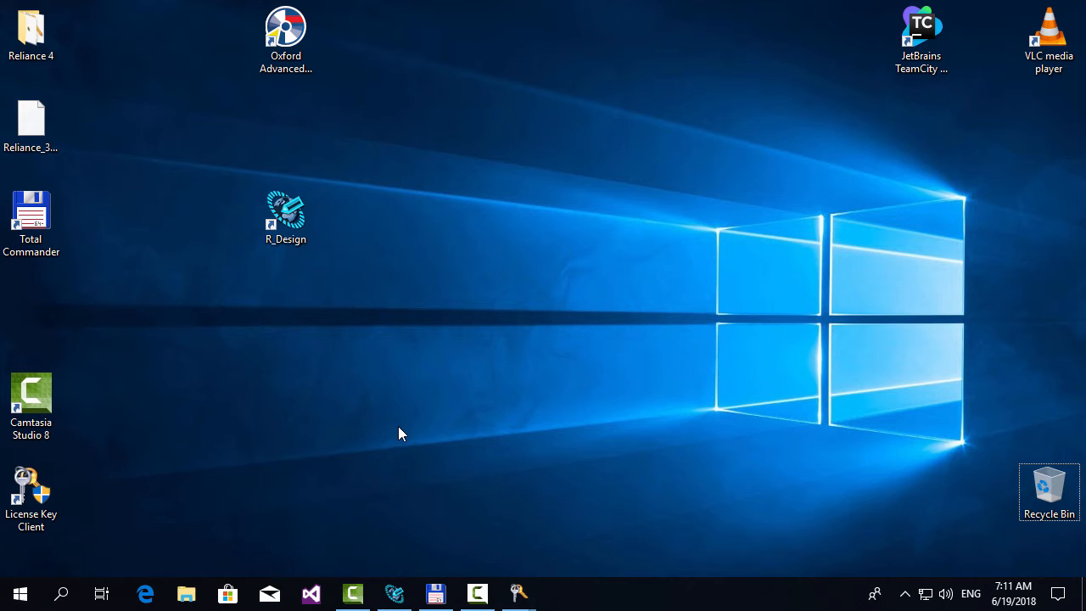
mouse_move(30, 115)
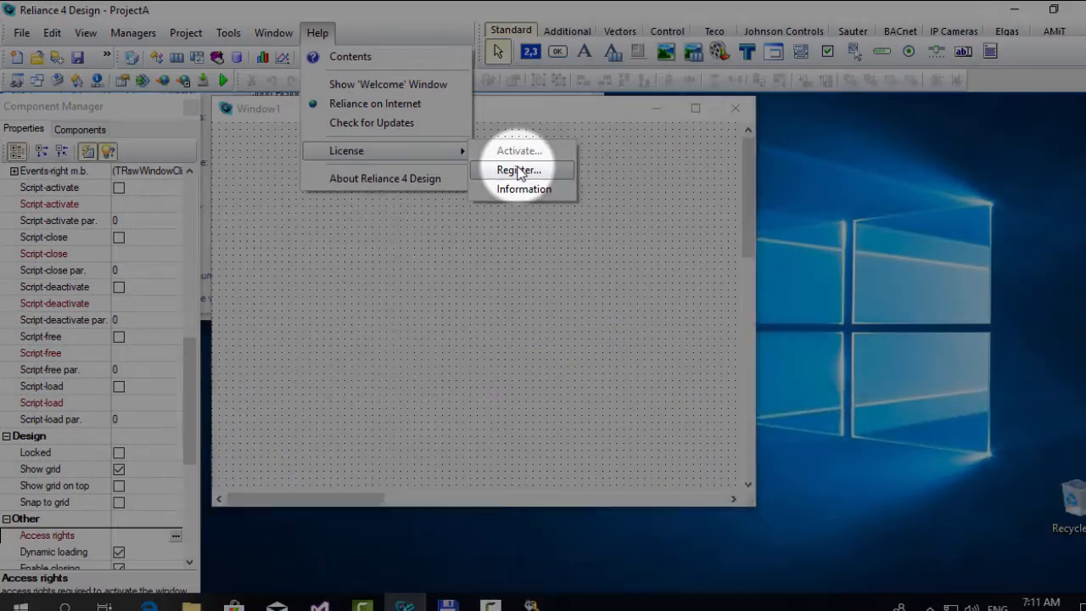
Register the license using the Reliance registration file from the Desktop and acknowledge success.
click(519, 170)
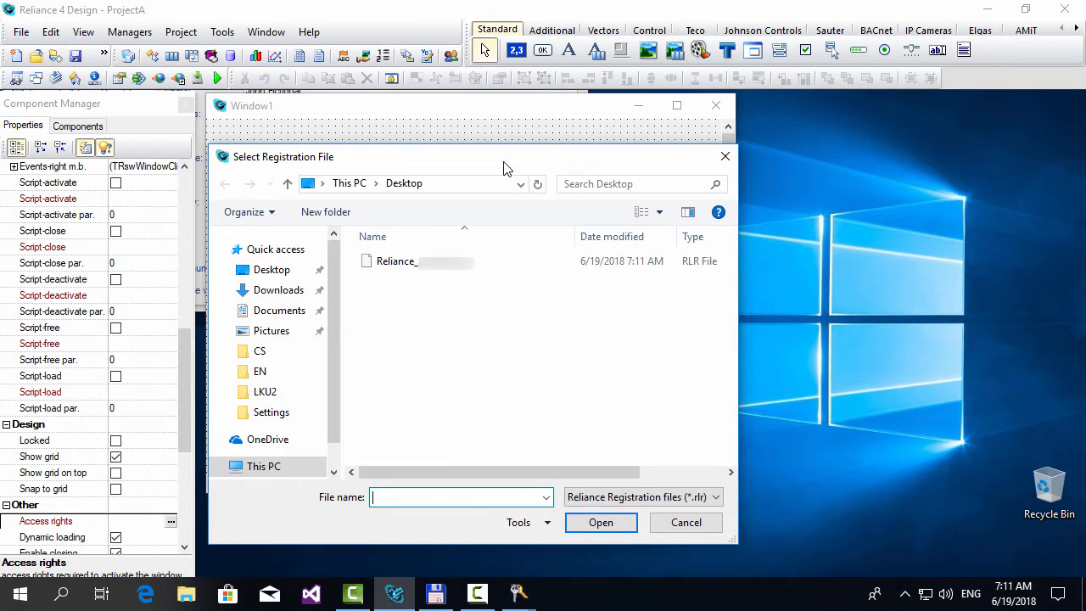
click(415, 262)
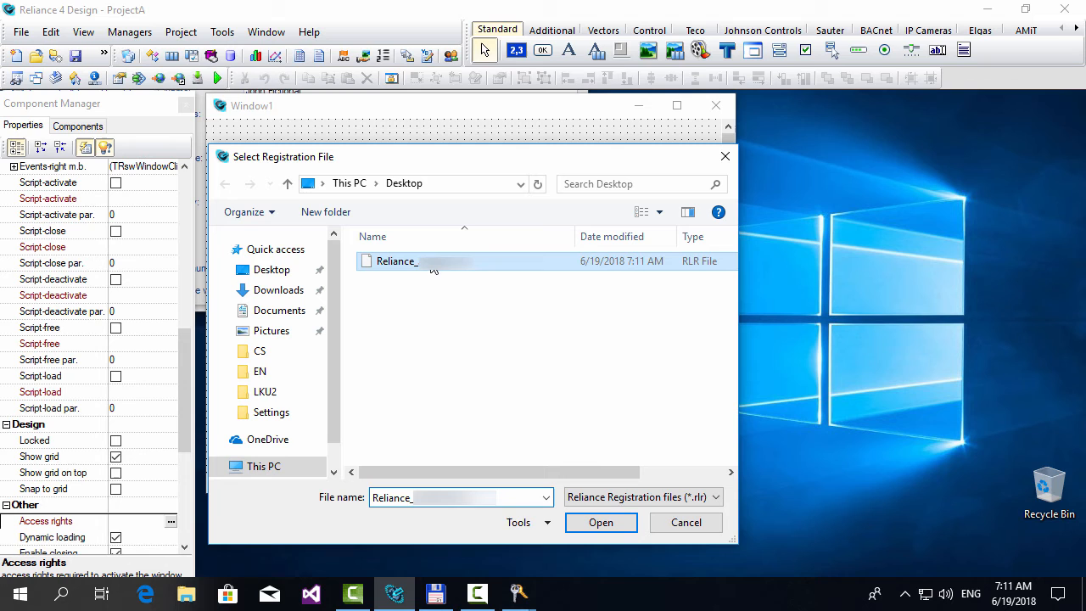
mouse_move(481, 346)
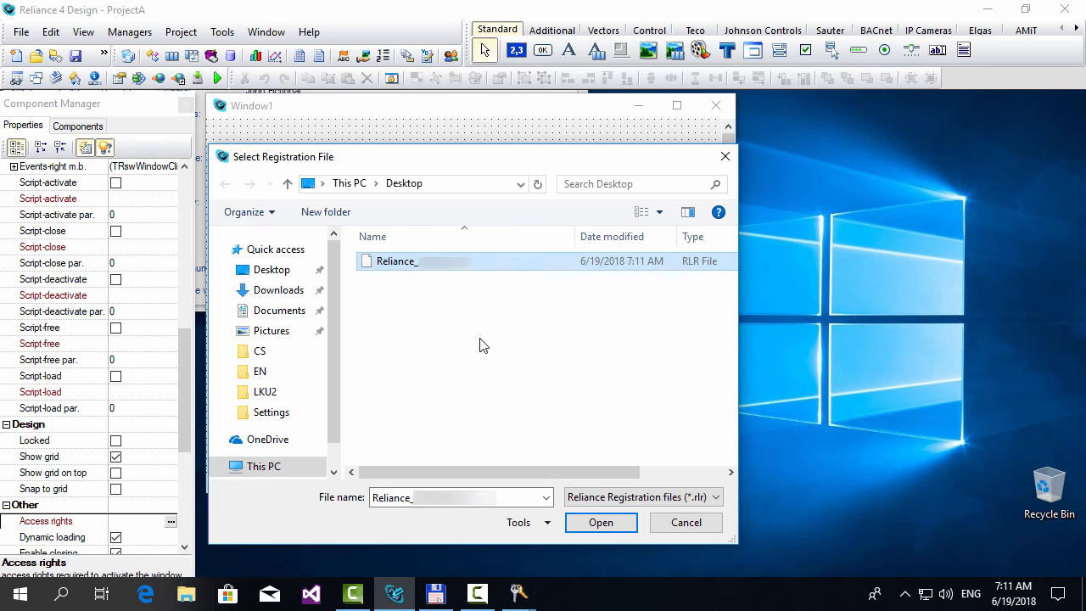
click(601, 523)
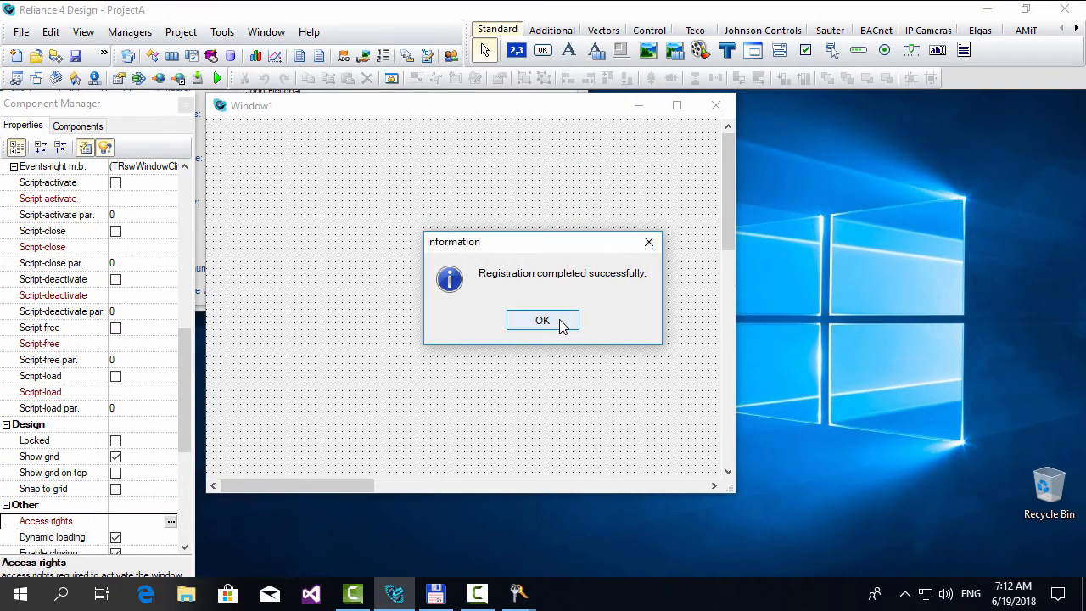
click(543, 319)
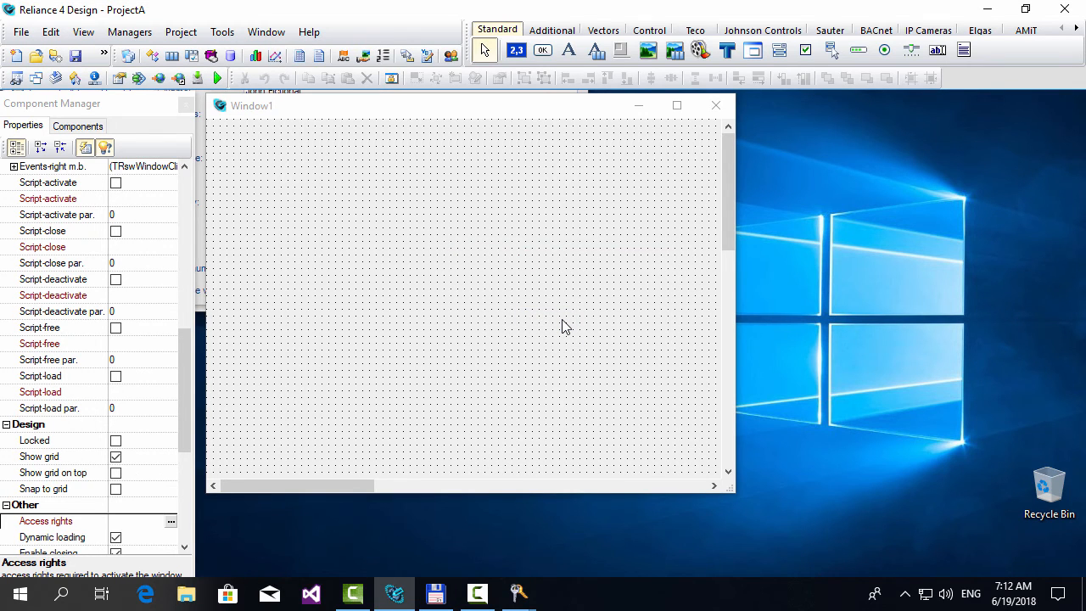
mouse_move(755, 217)
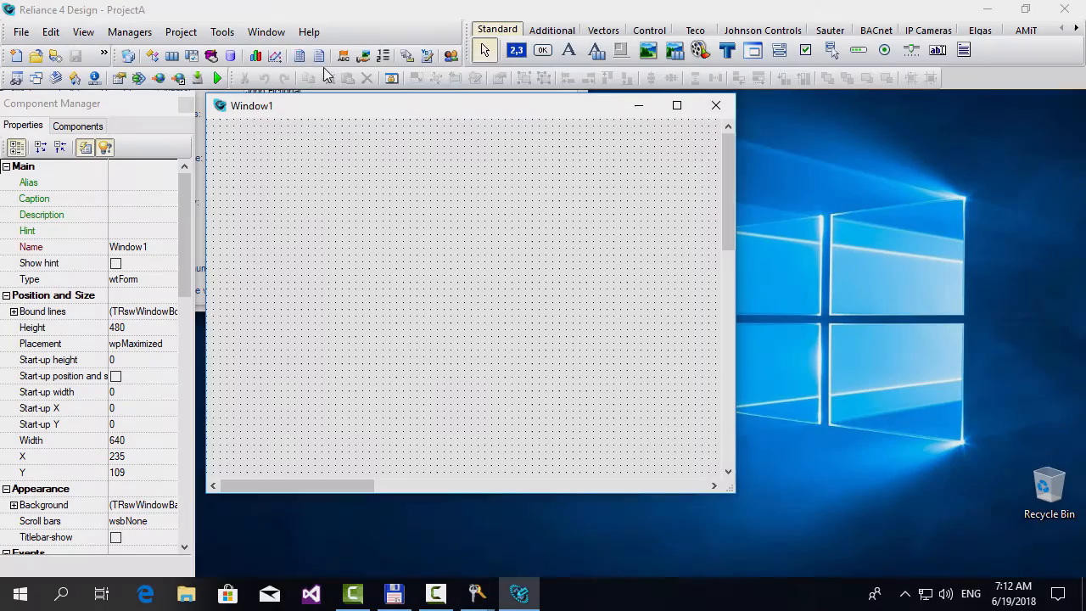
Show Help > About Reliance 4 Design to verify the registered user Company / John Fictional.
click(309, 31)
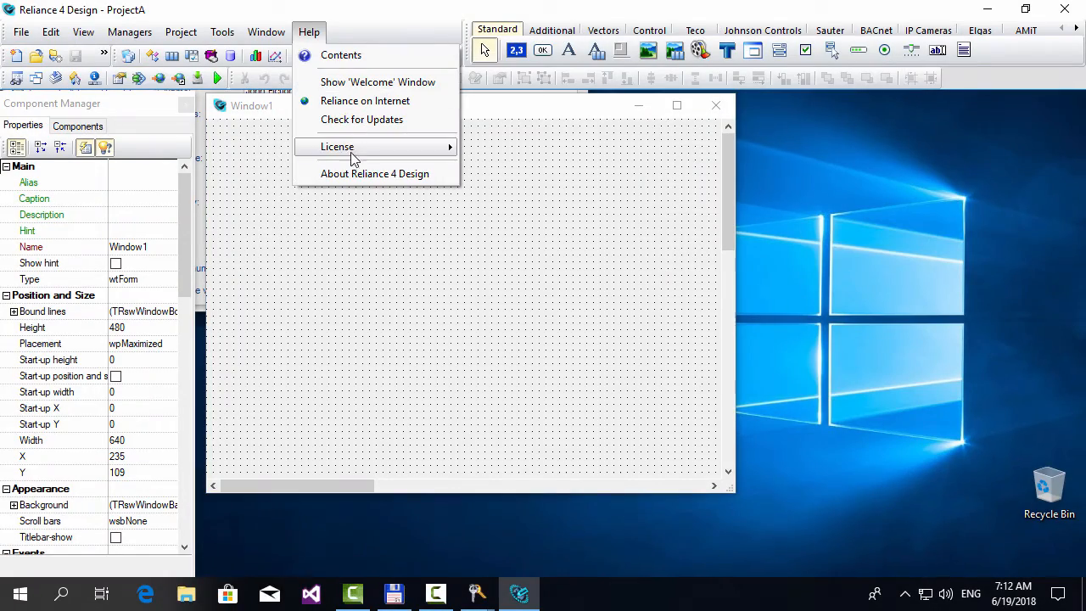
click(373, 173)
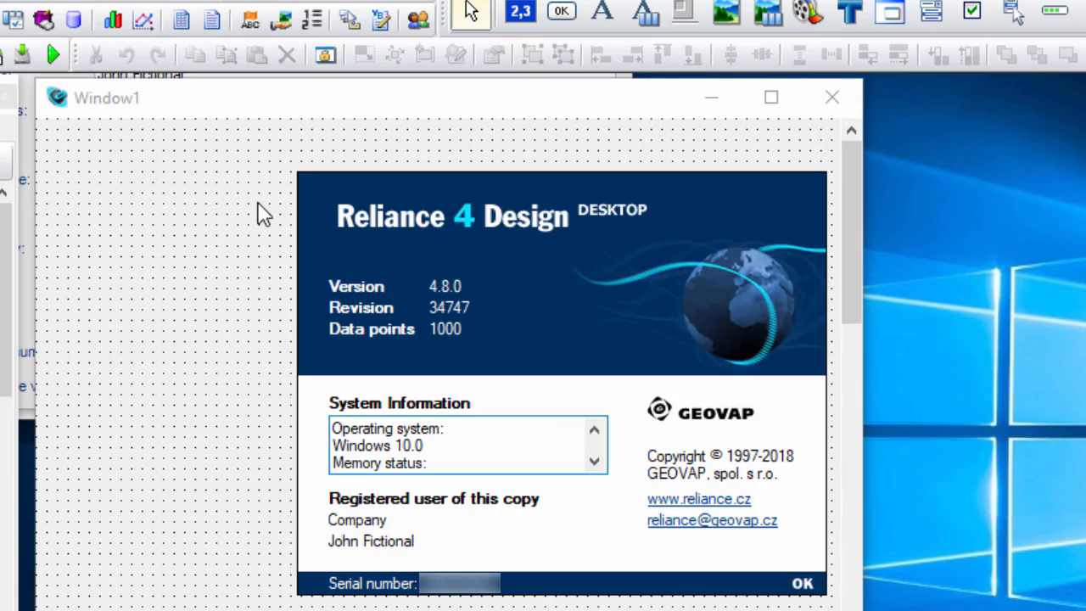
mouse_move(353, 530)
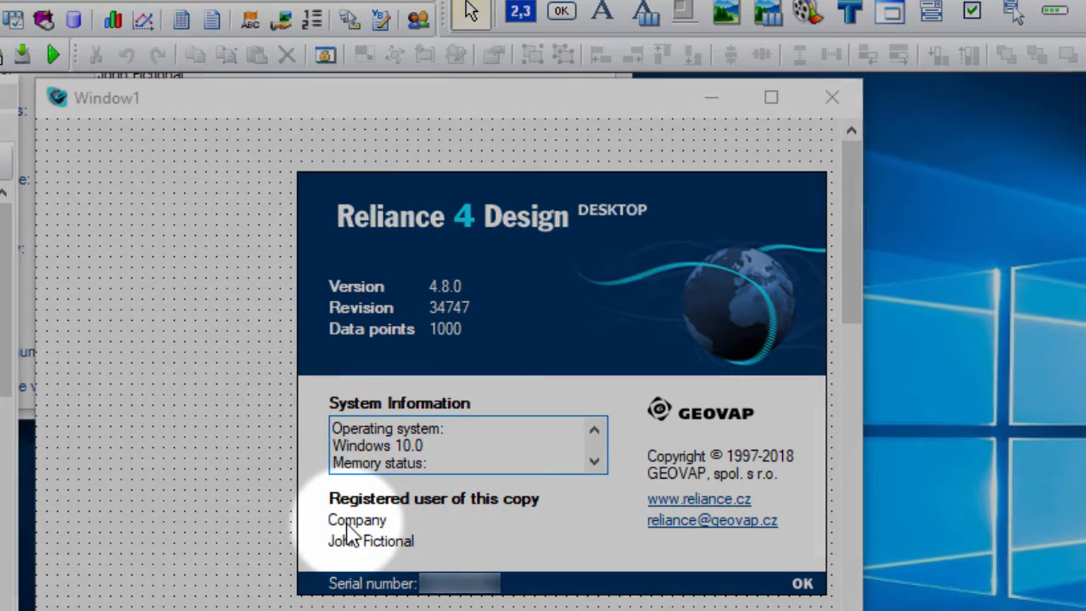
mouse_move(357, 543)
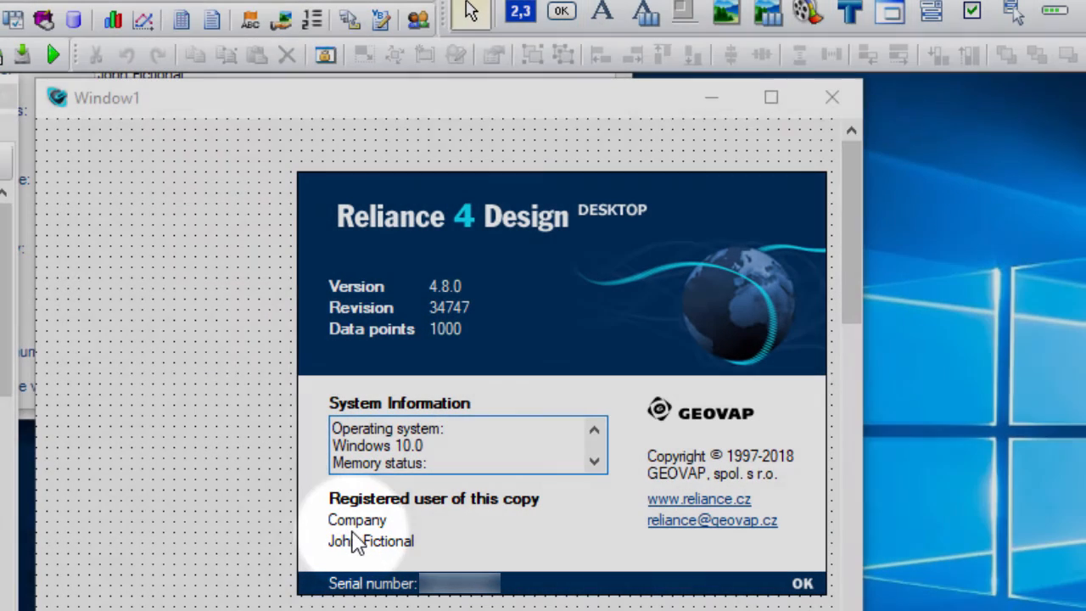
mouse_move(448, 550)
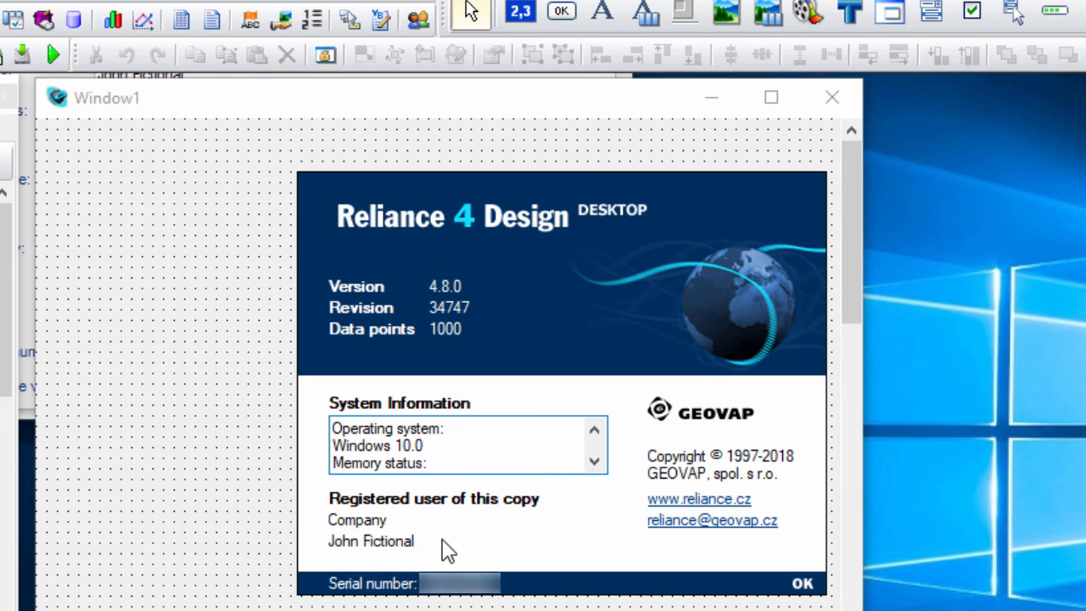